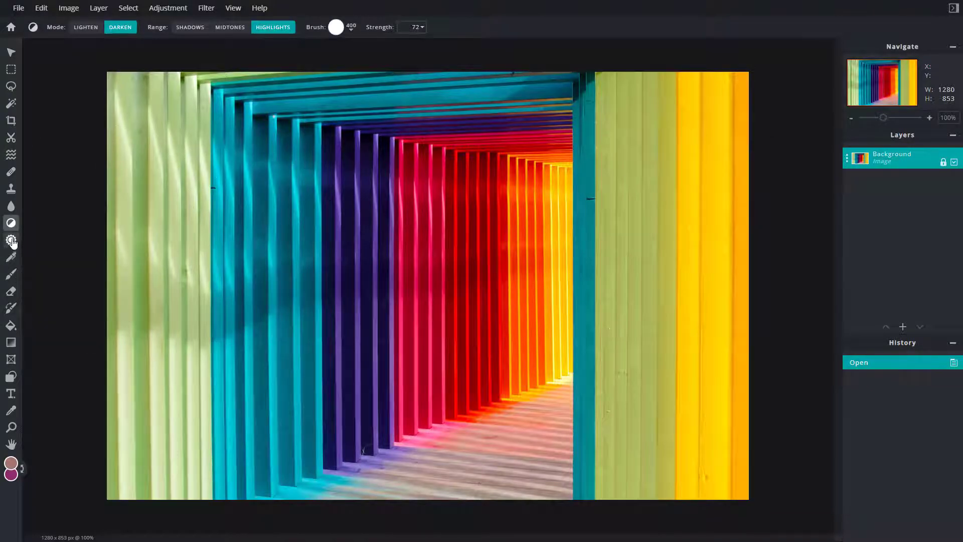
mouse_move(11, 241)
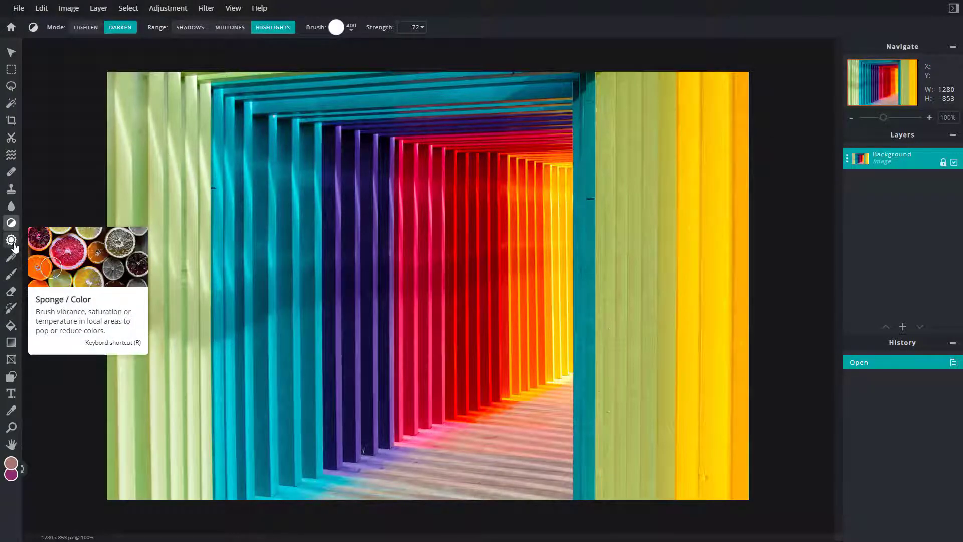
- Activate the Sponge/Color tool and dismiss the Pixlr Premium advert
click(11, 240)
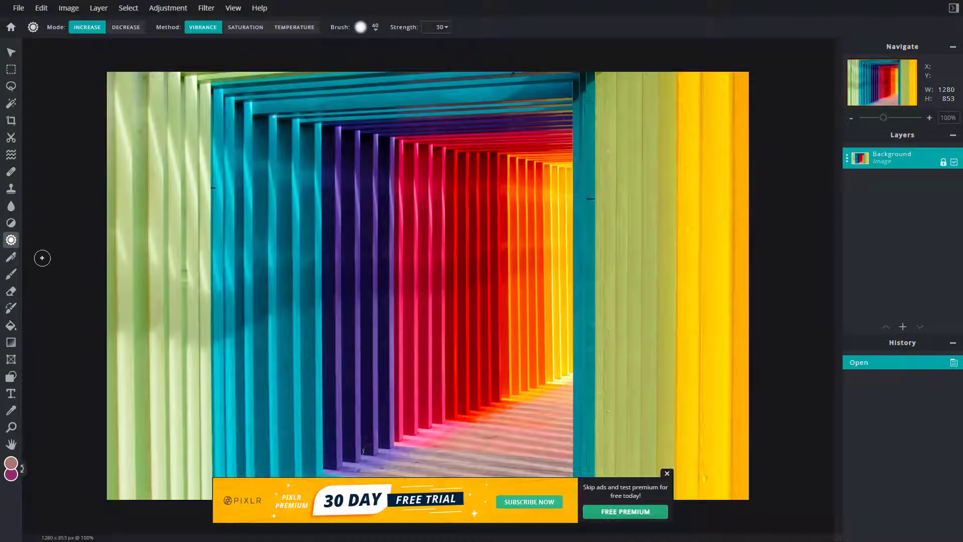
click(667, 474)
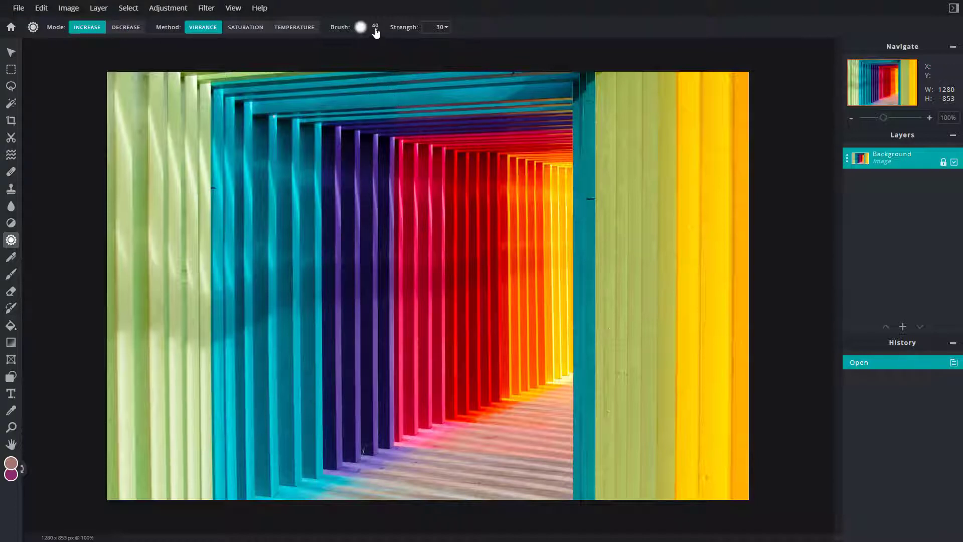
- Enlarge the brush to about 71 px for vibrance-boosting strokes
click(361, 27)
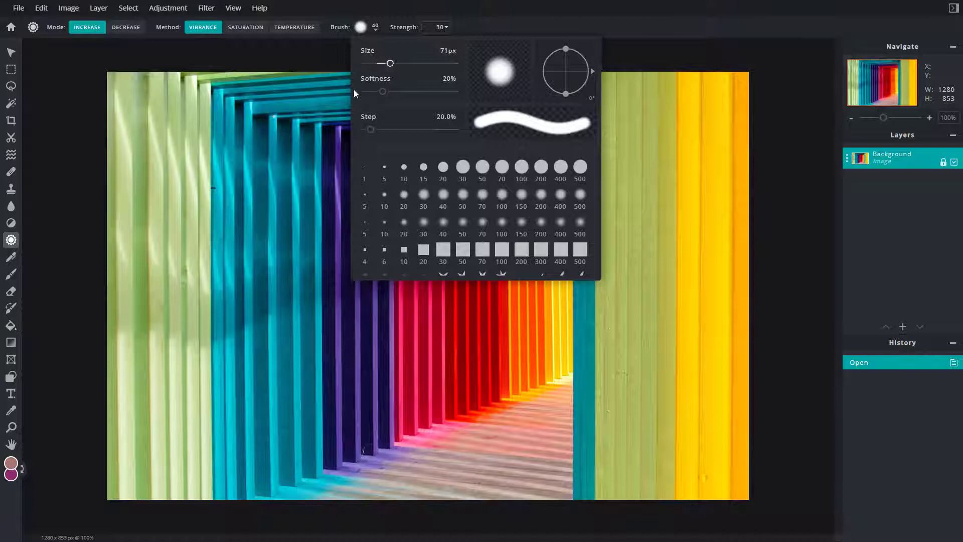
click(432, 215)
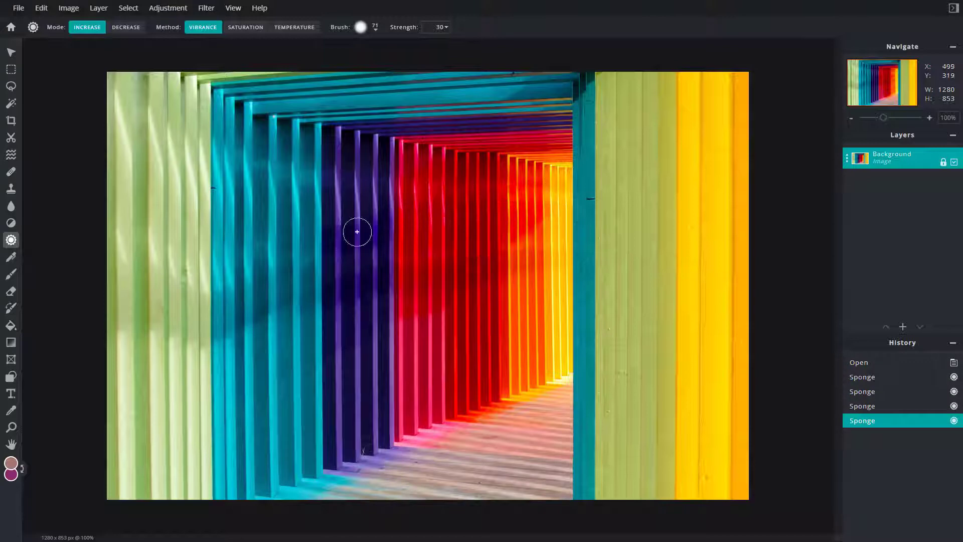
- Fade vibrance across the red stripes, boost part back, then reselect Decrease
click(357, 219)
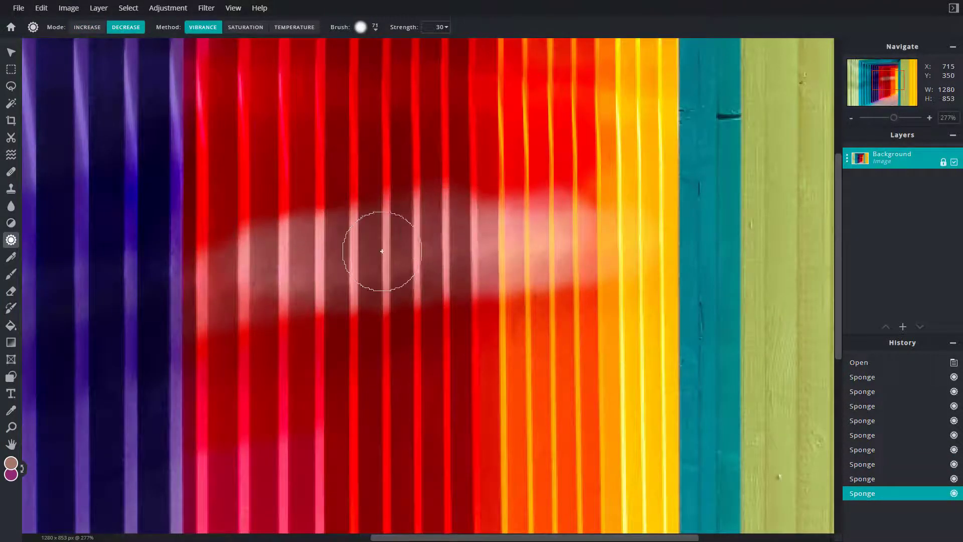
click(87, 27)
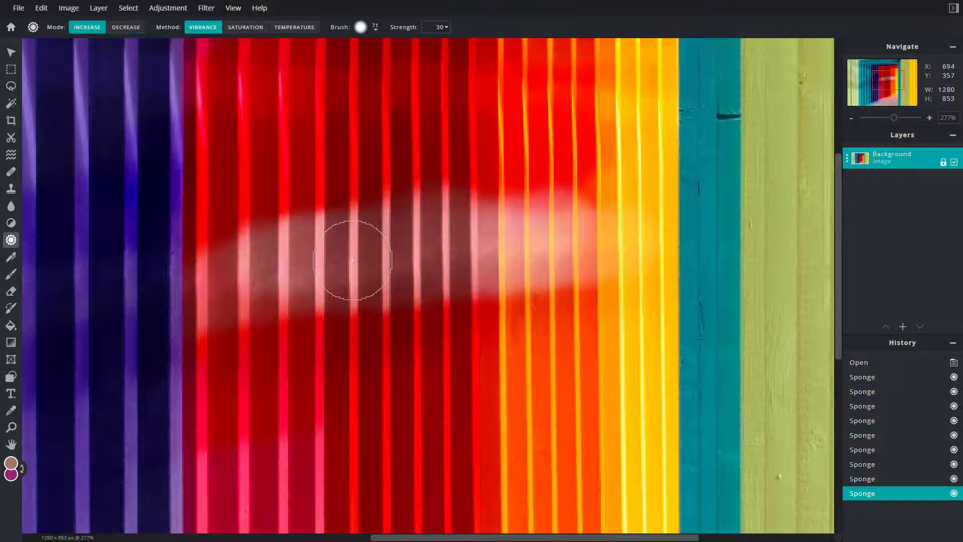
click(310, 240)
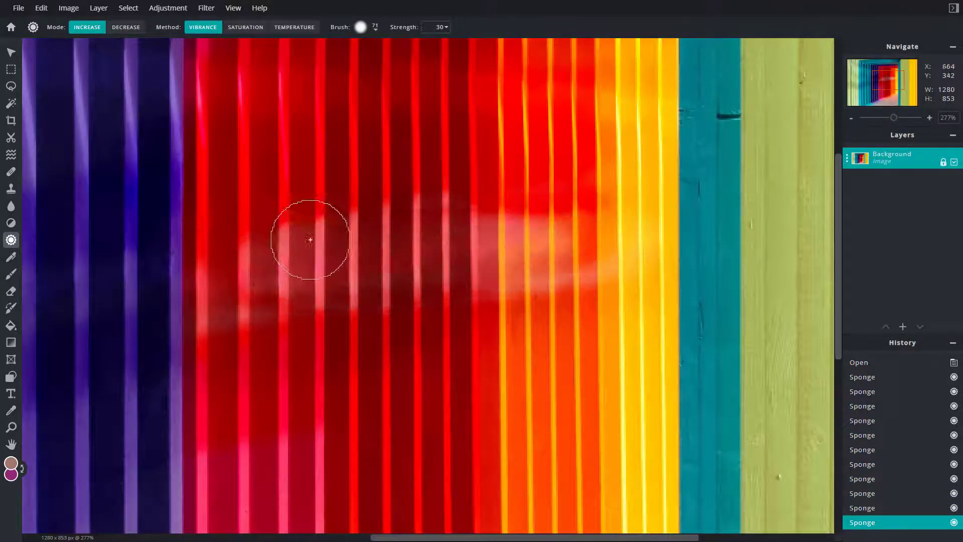
click(125, 27)
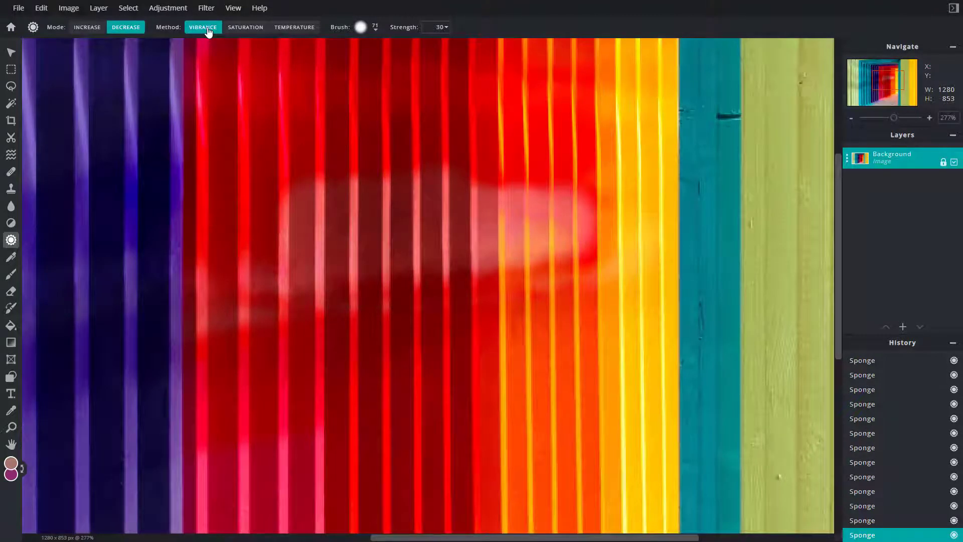
mouse_move(194, 54)
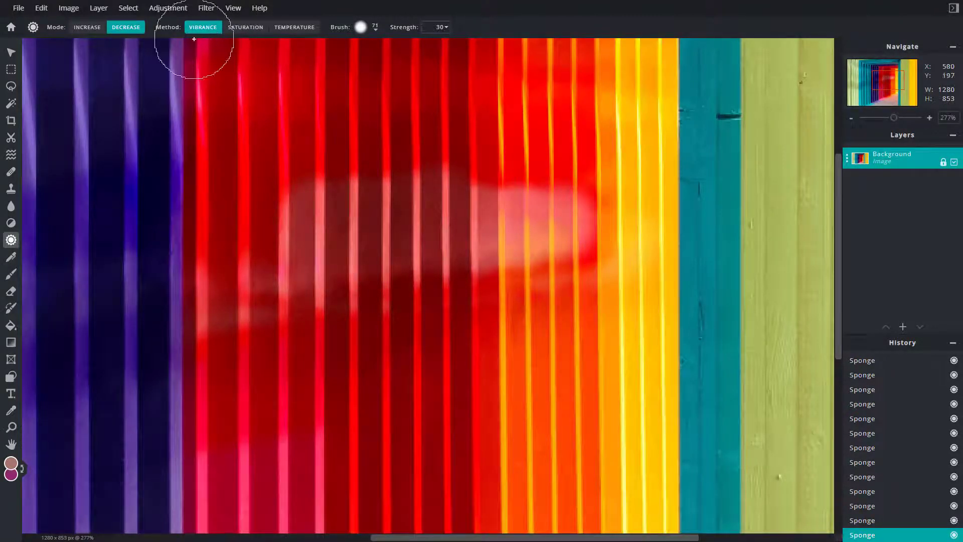
- Boost vibrance in the faded band, then switch to decreasing Saturation
click(87, 27)
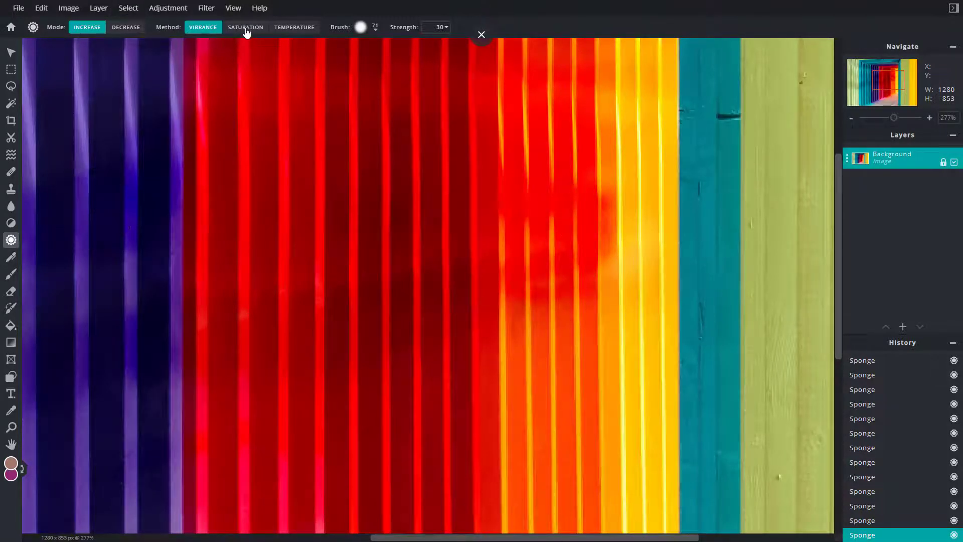
click(245, 28)
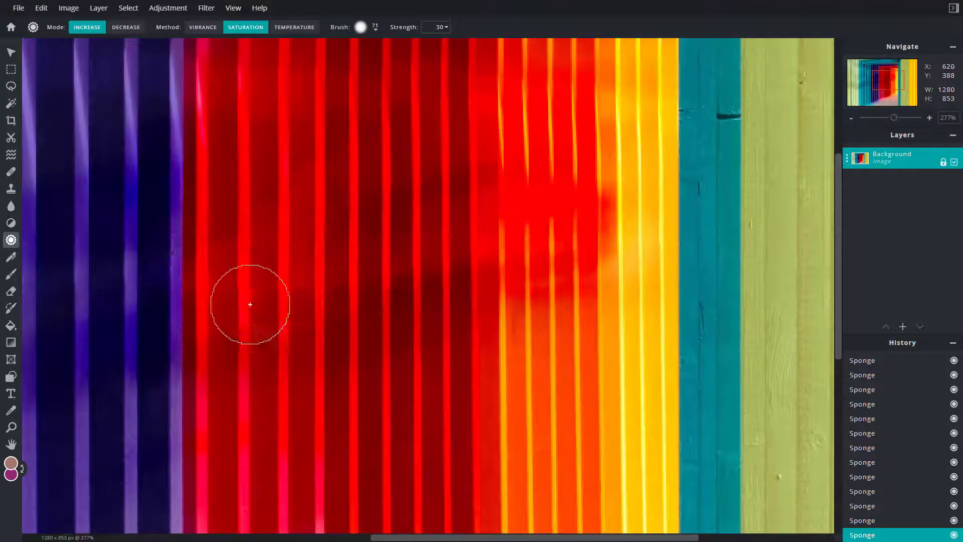
click(125, 27)
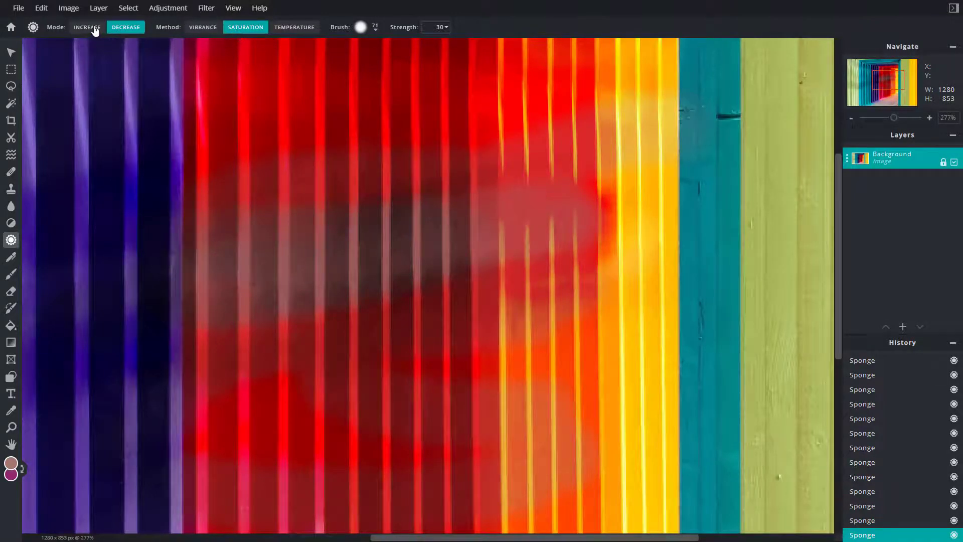
- Resaturate the desaturated streaks, then select Vibrance and Temperature methods
click(86, 26)
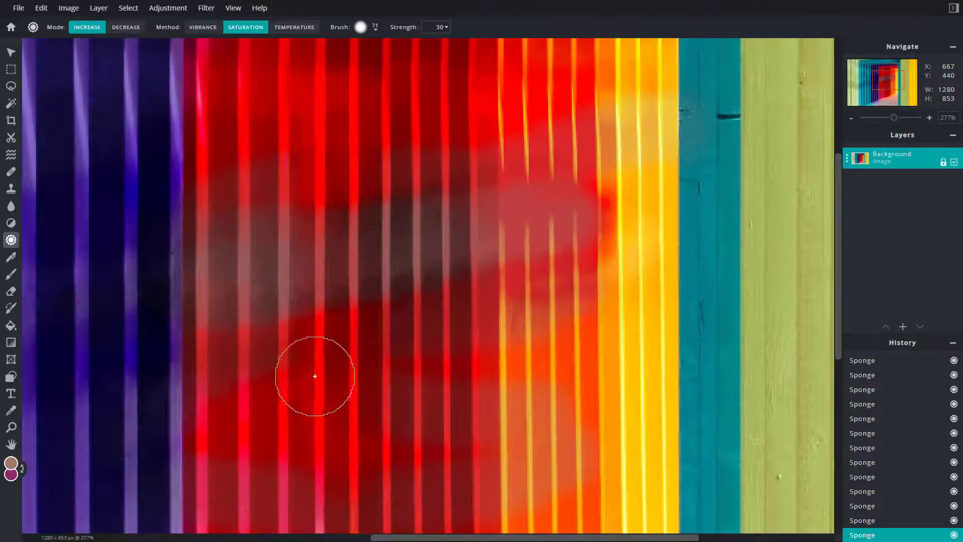
click(202, 26)
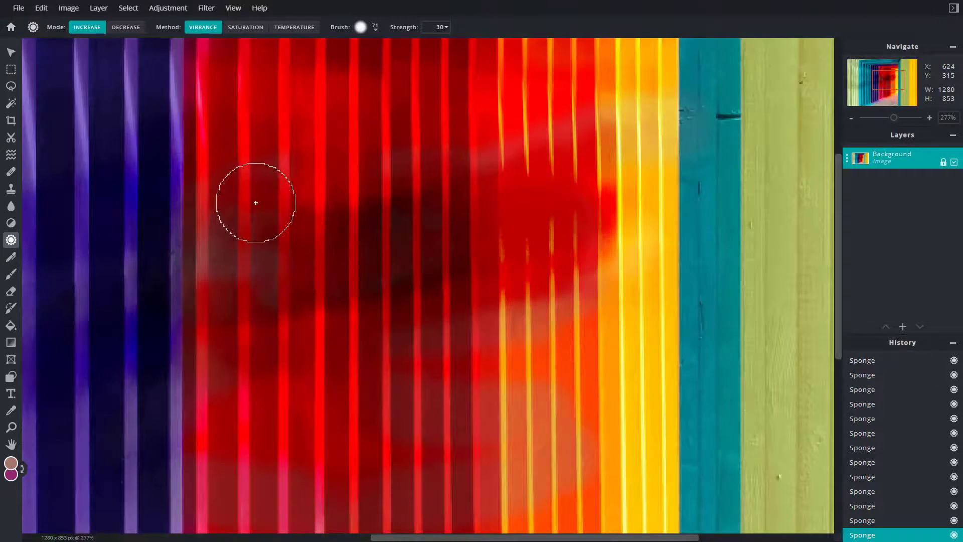
click(293, 27)
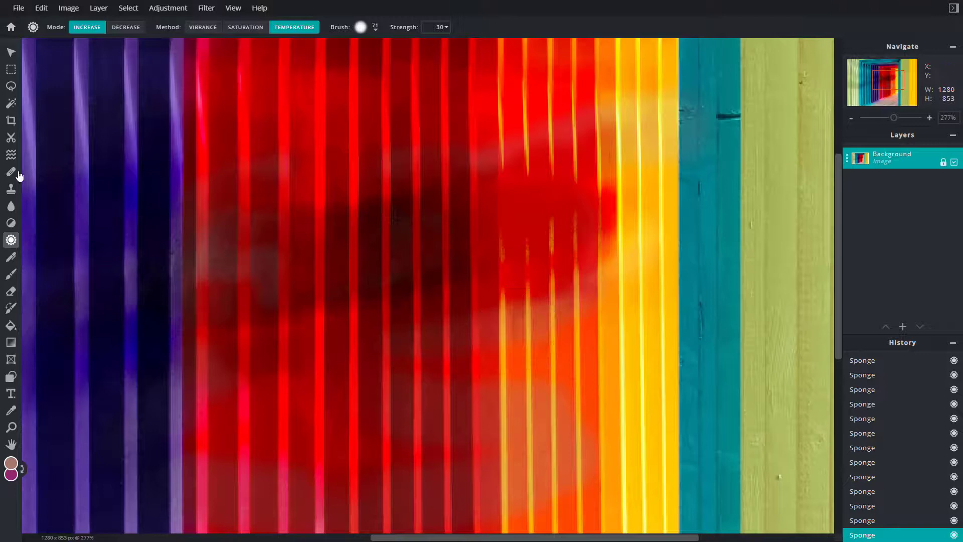
- Toggle Temperature mode from Decrease to Increase to warm the left teal stripes
click(126, 27)
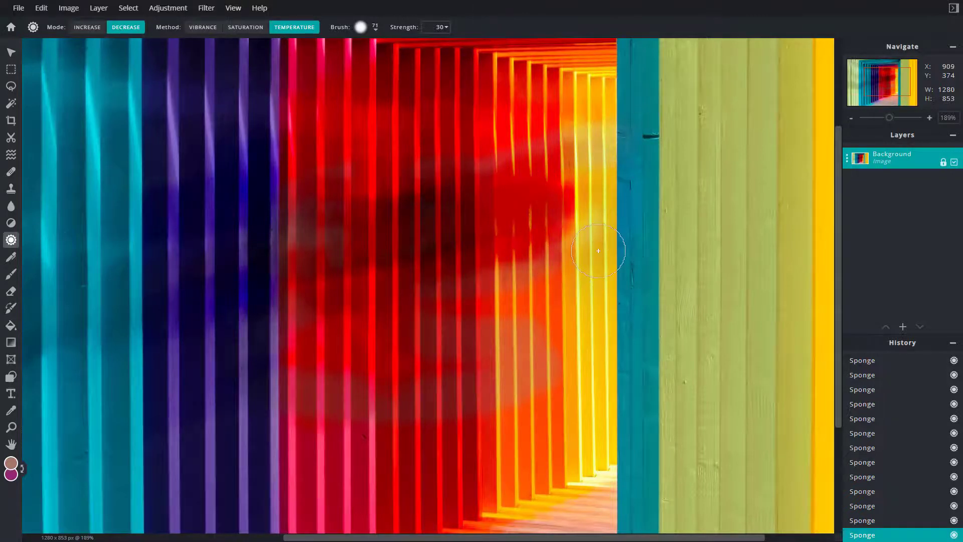
click(87, 27)
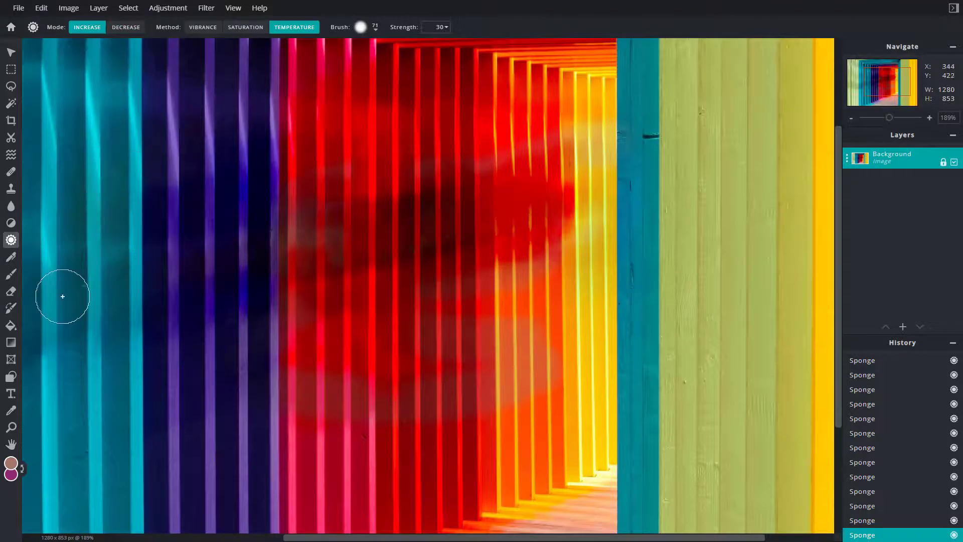
mouse_move(94, 226)
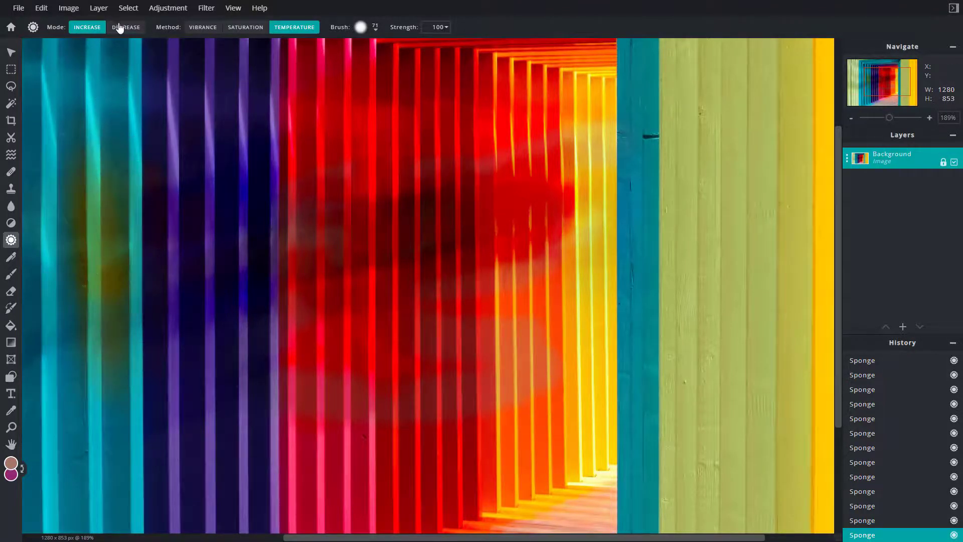
- Set Temperature mode to Decrease to cool the yellow stripes near the teal post
click(125, 26)
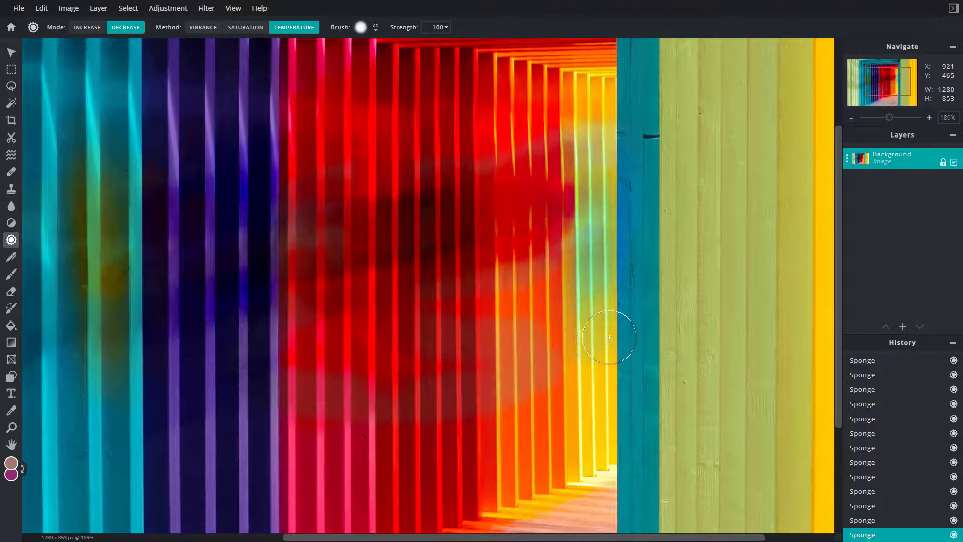
mouse_move(311, 84)
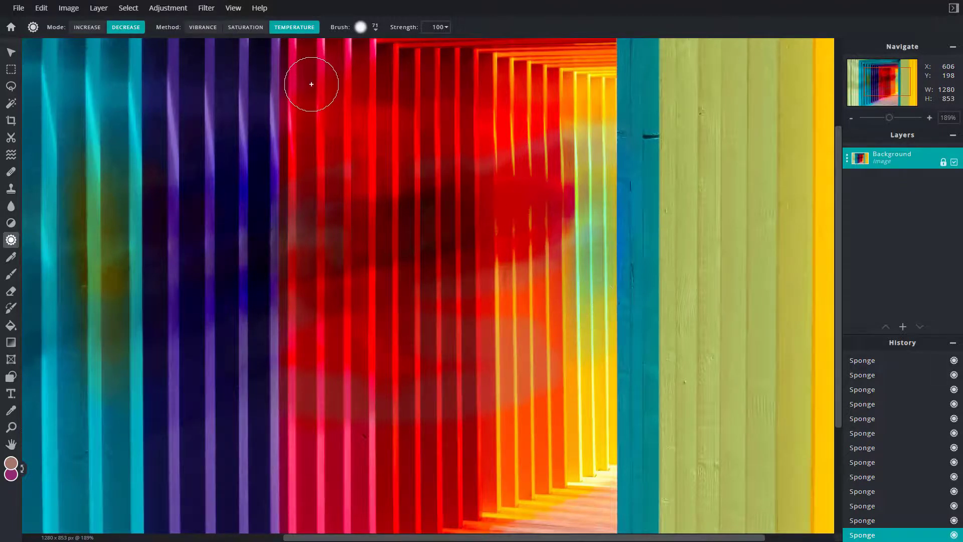
mouse_move(211, 161)
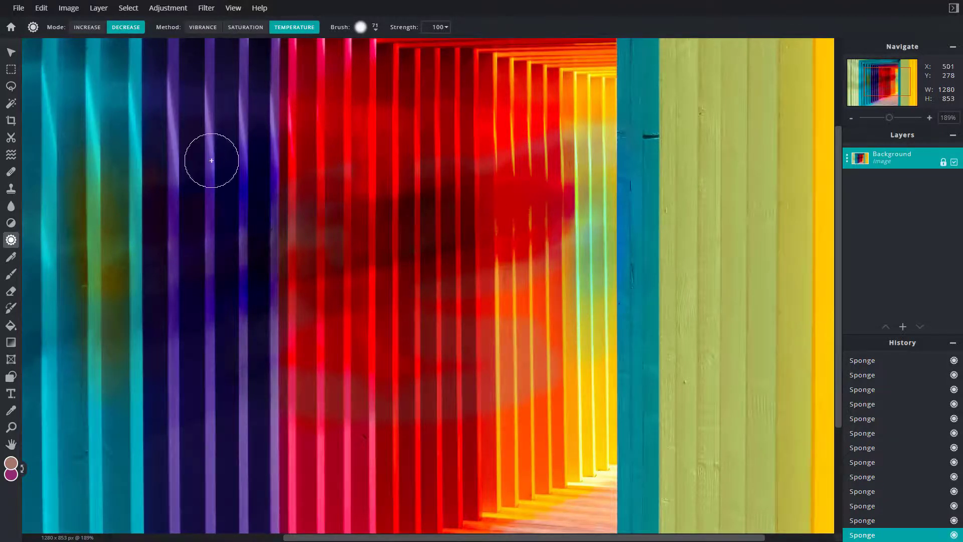